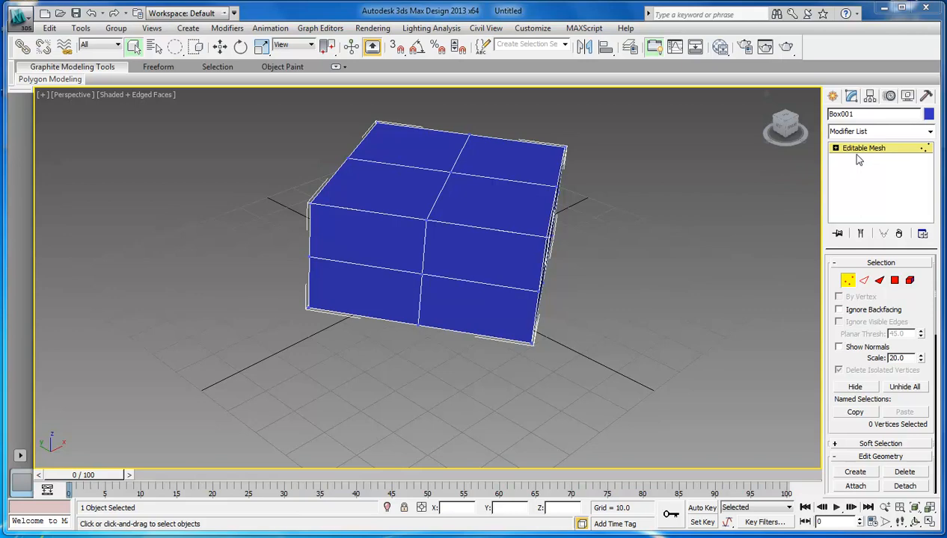
mouse_move(839, 154)
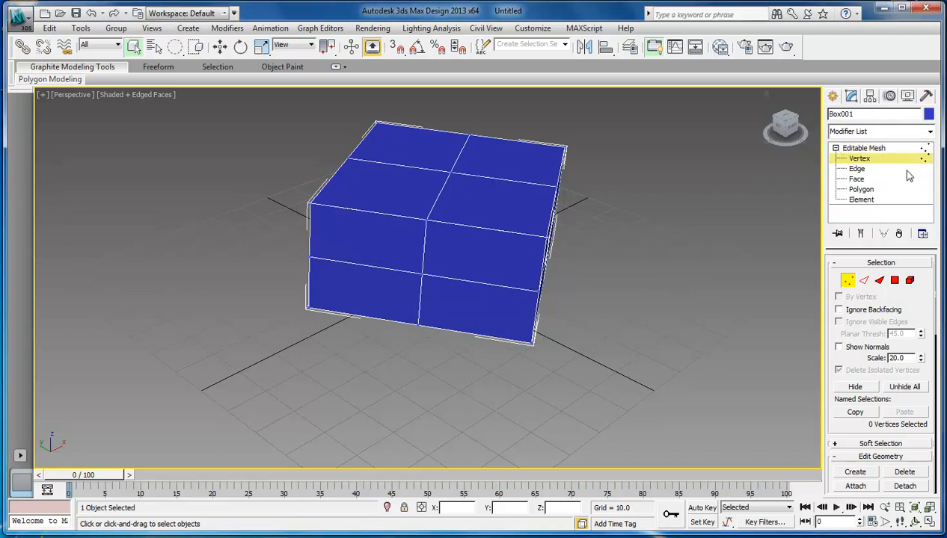
Enter vertex sub-object level on Box001 and pick single vertices at different corners.
click(859, 159)
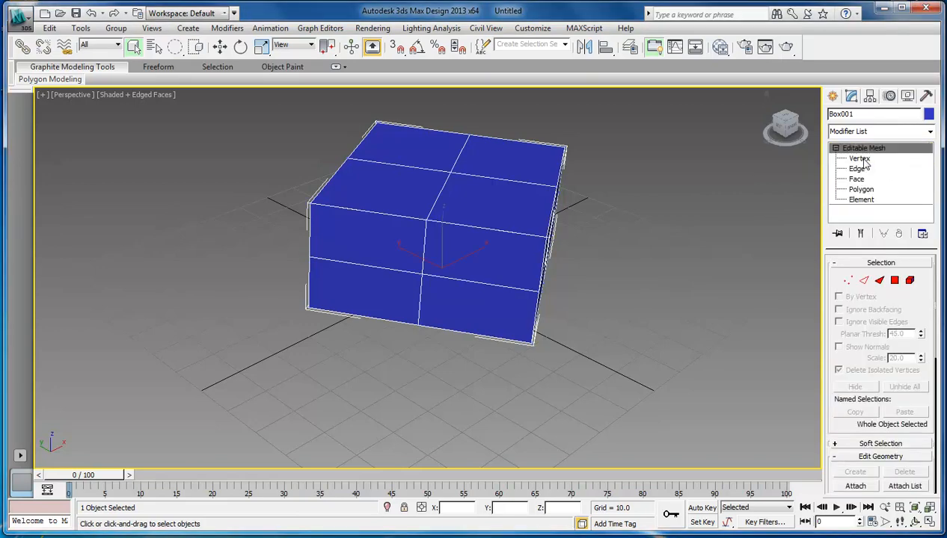
click(859, 159)
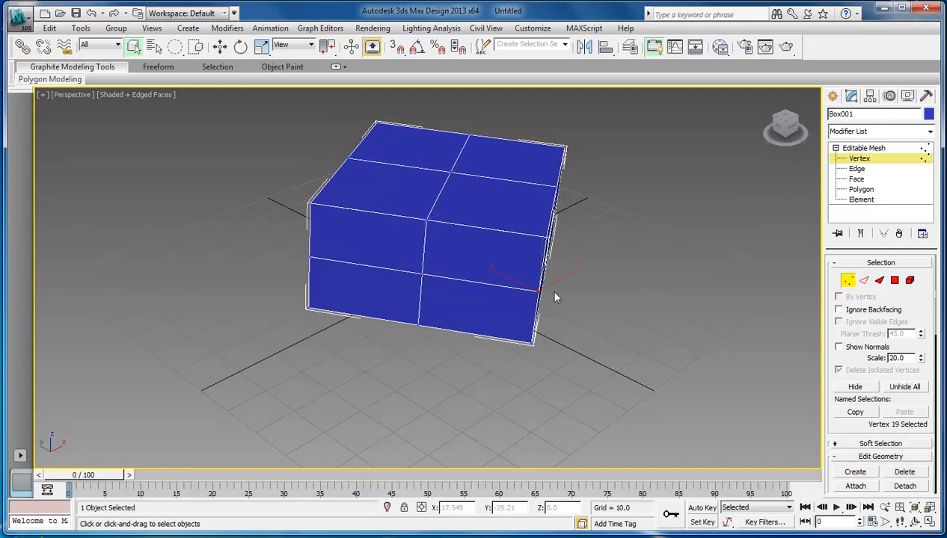
click(544, 290)
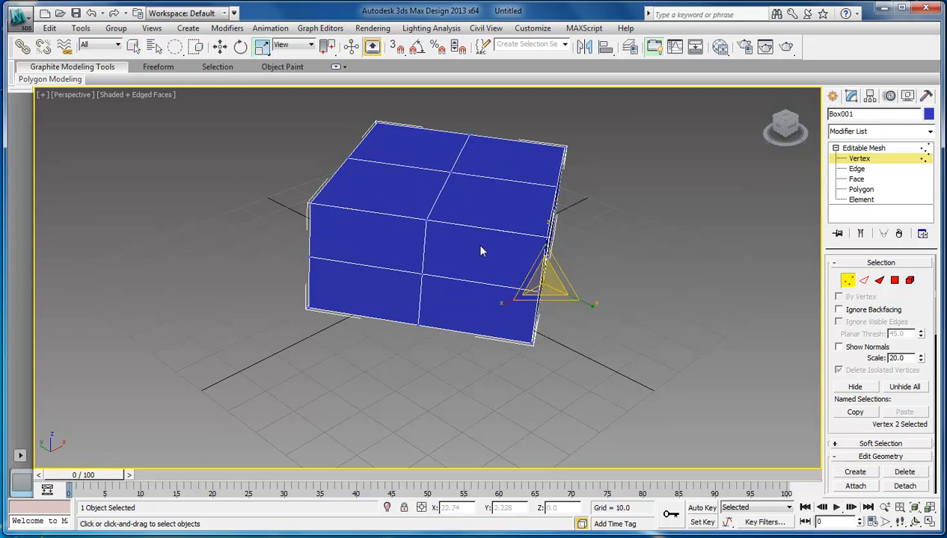
click(240, 47)
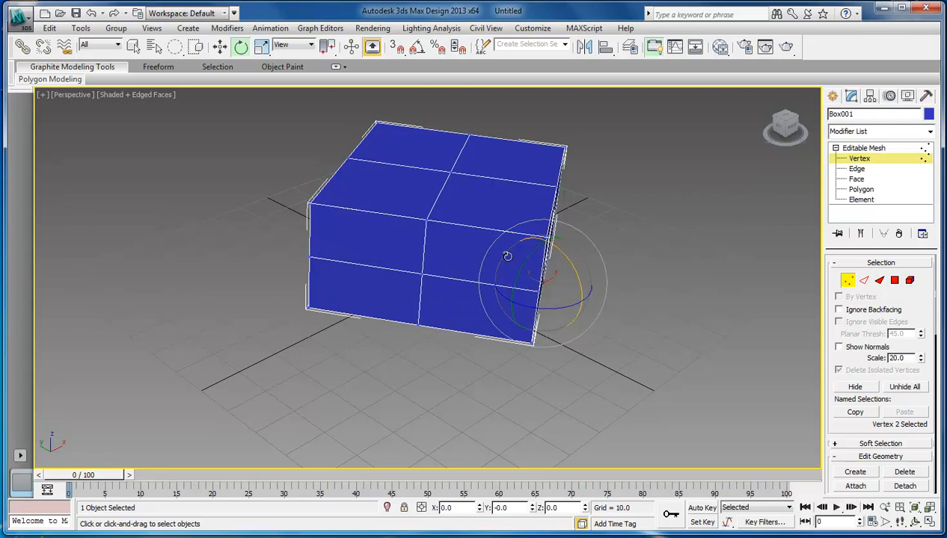
click(457, 255)
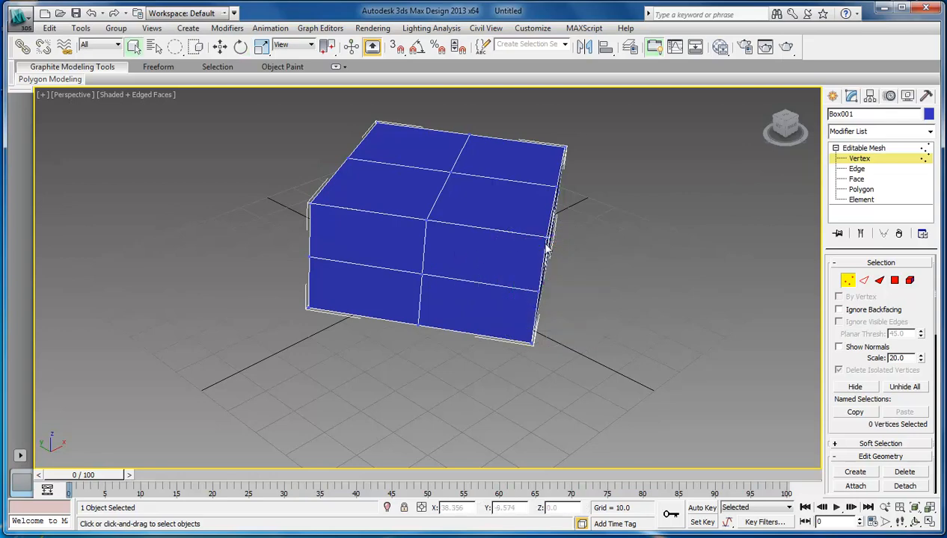
Clear the selection, then select a front-face vertex and add a second vertex to it.
click(426, 221)
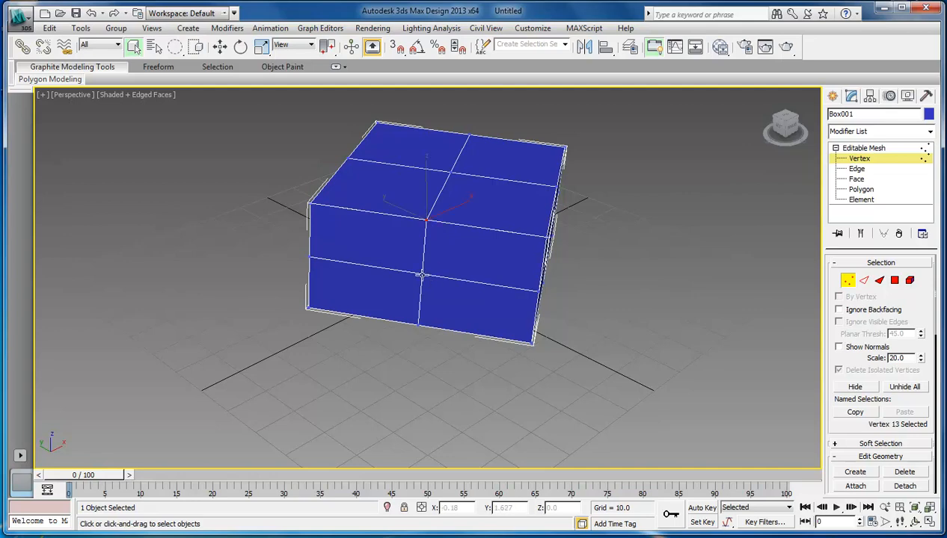
click(420, 275)
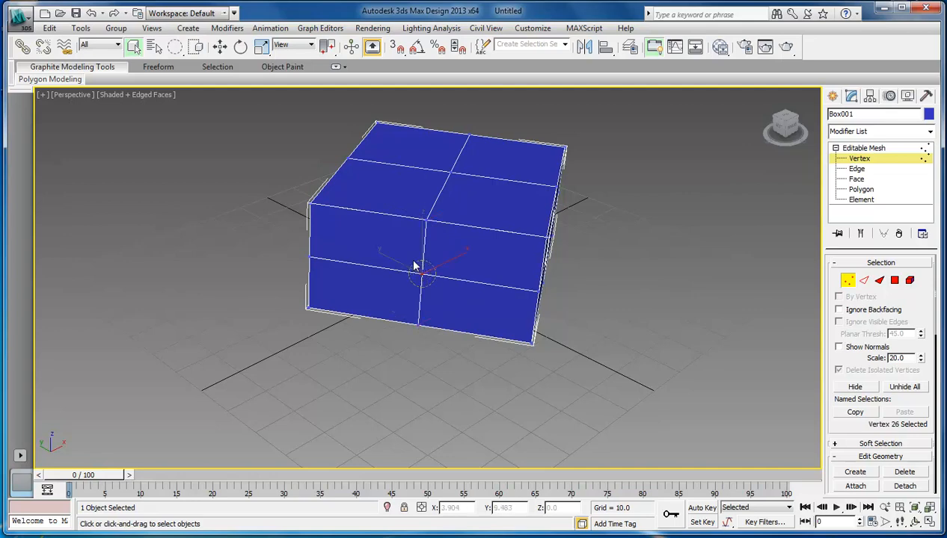
click(422, 272)
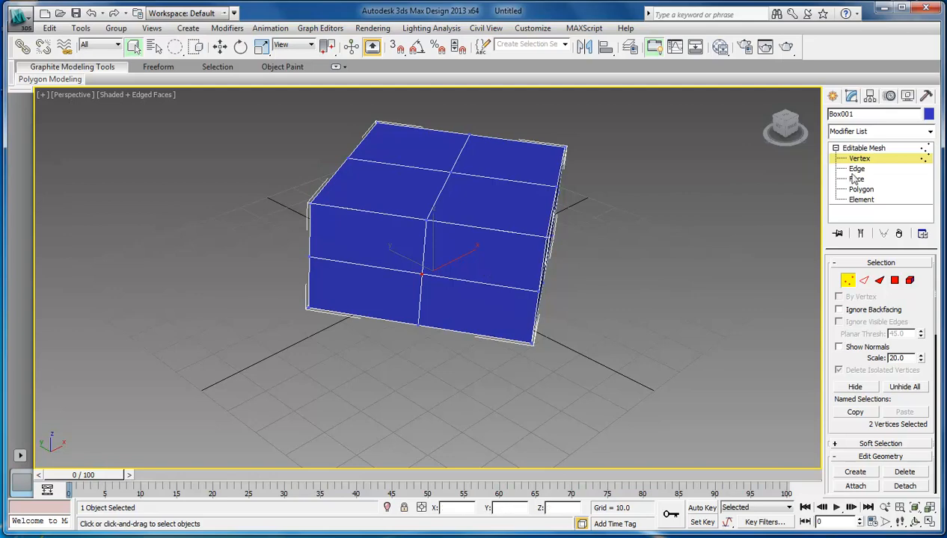
Enter edge level and pick single edges on the box's top, front and top-right.
click(857, 168)
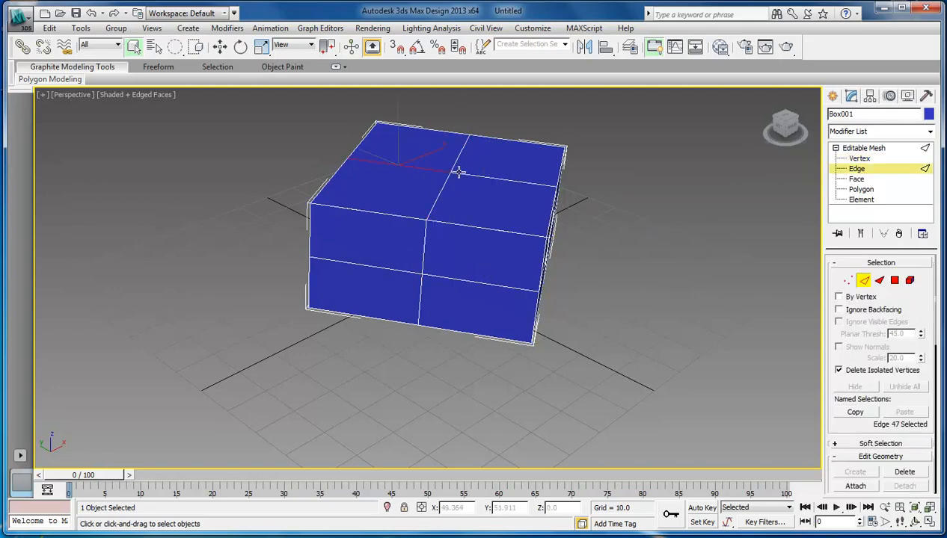
click(407, 136)
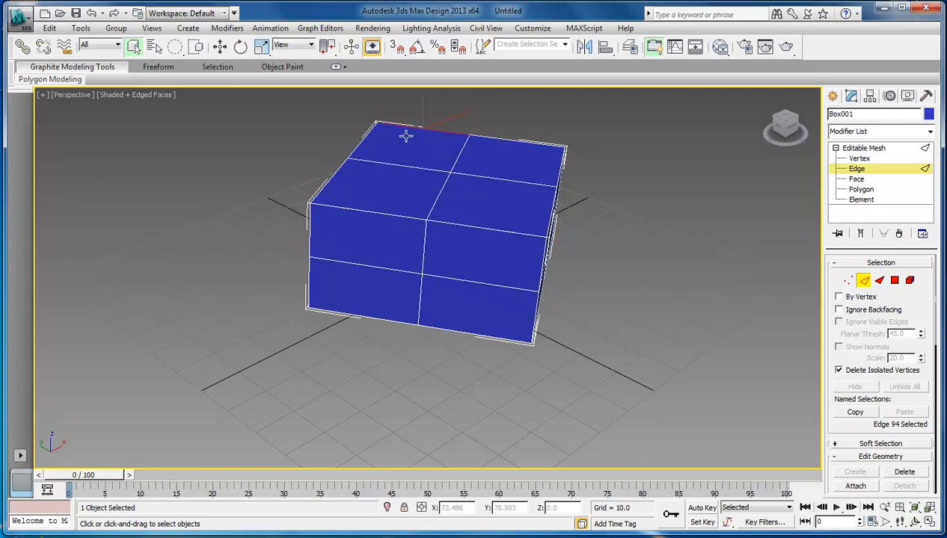
click(337, 173)
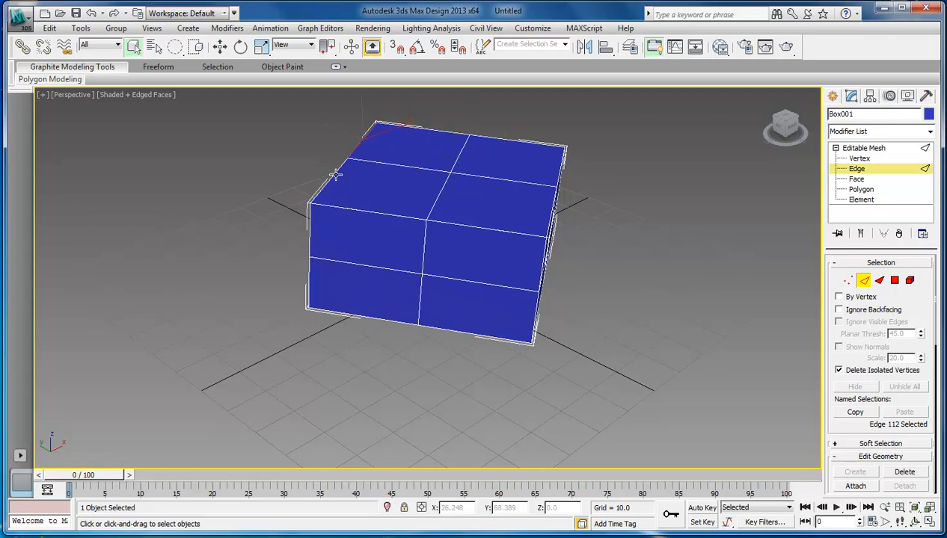
click(377, 268)
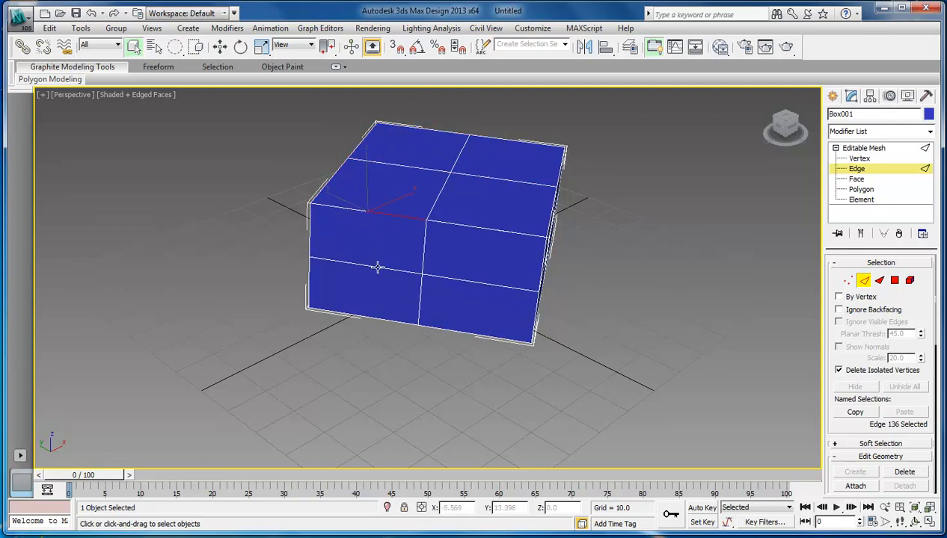
click(350, 211)
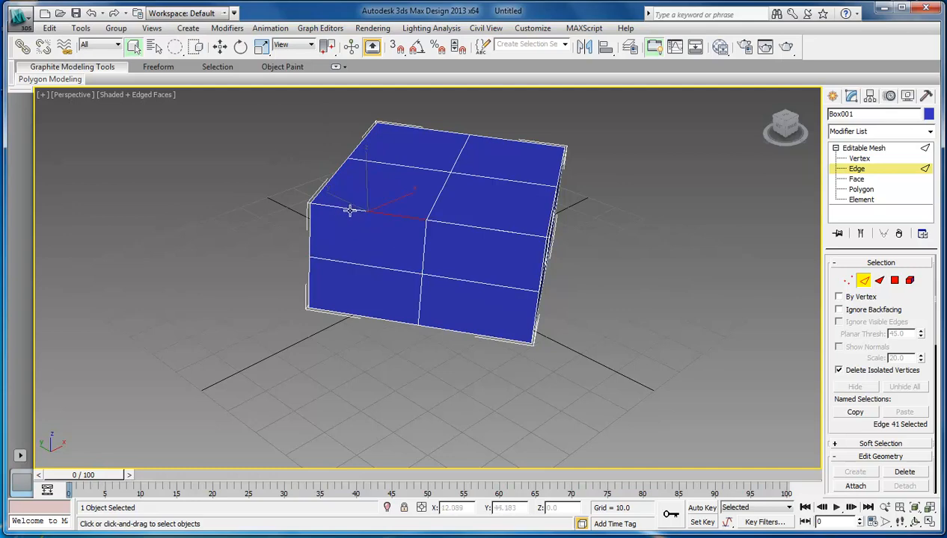
click(485, 292)
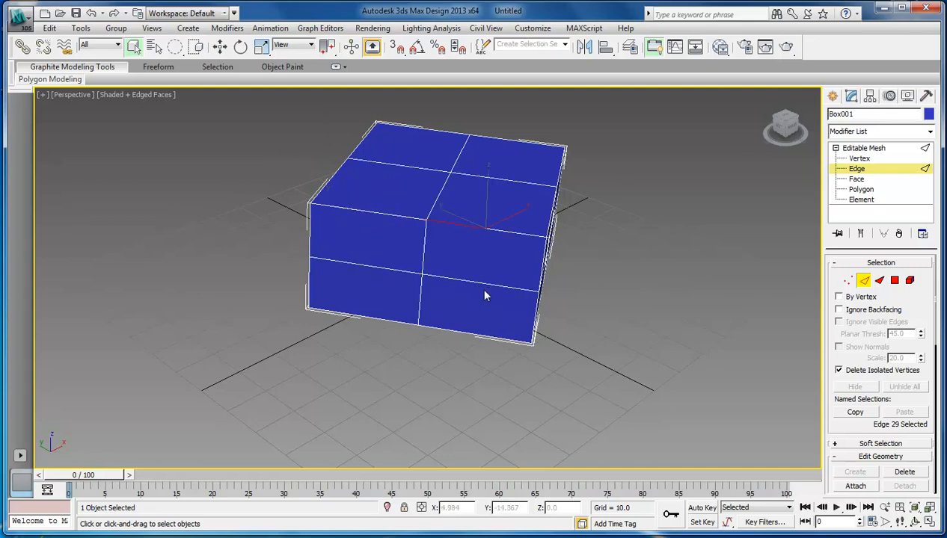
click(506, 153)
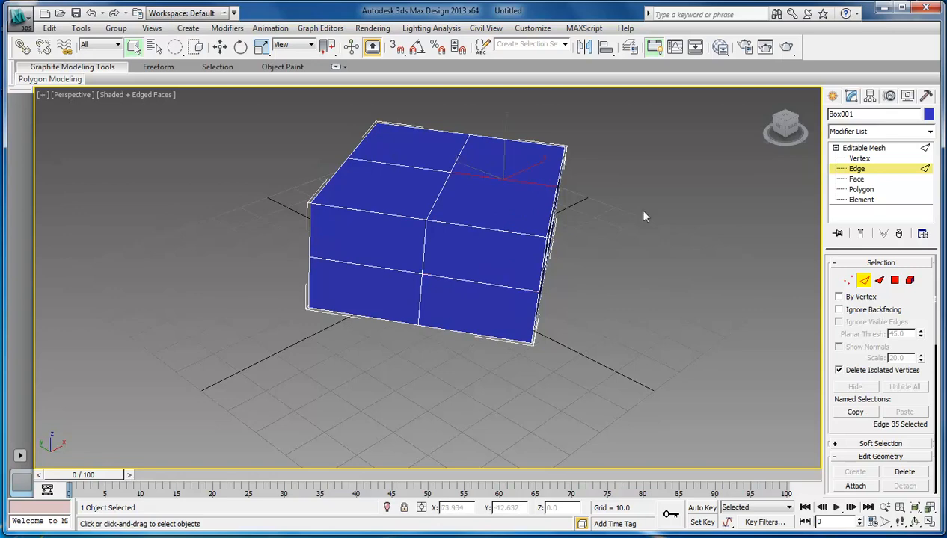
Enter face level and pick individual triangular faces across the top of the box.
click(856, 180)
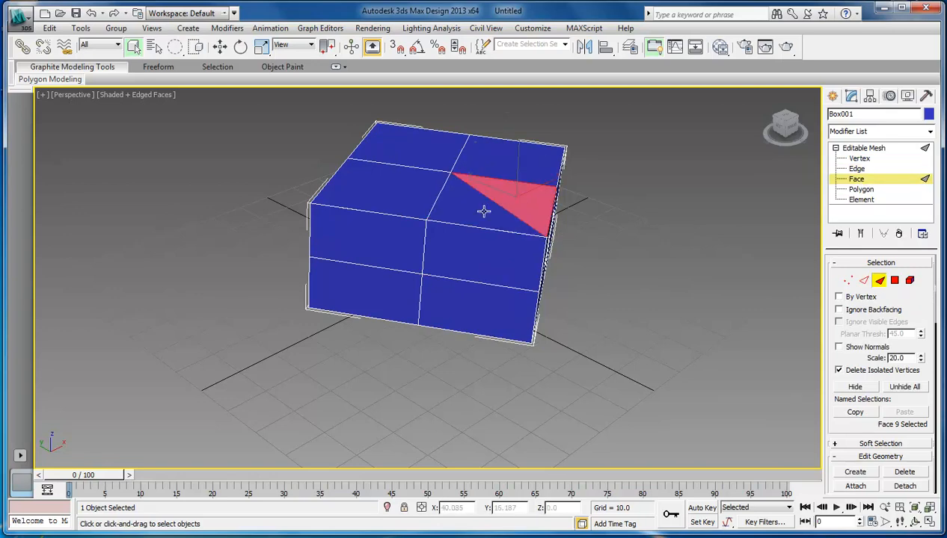
click(449, 202)
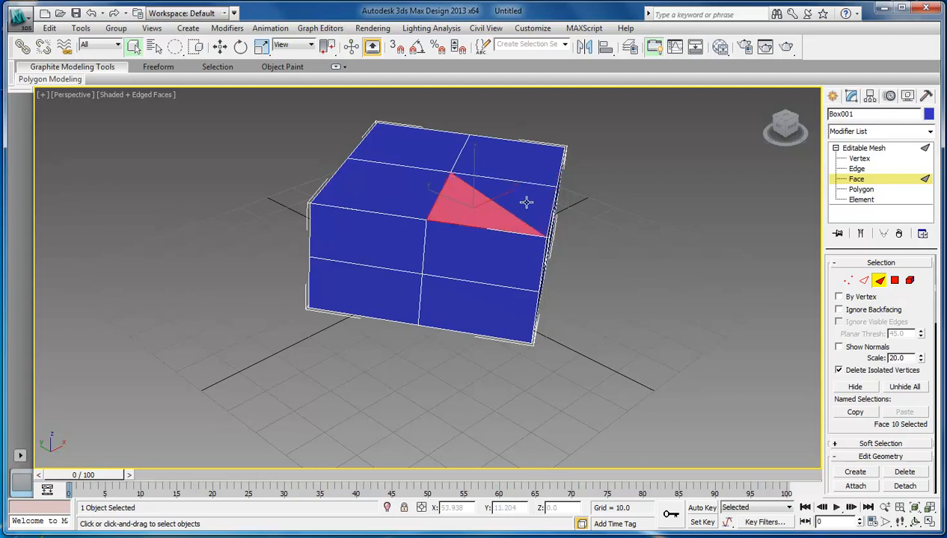
click(515, 162)
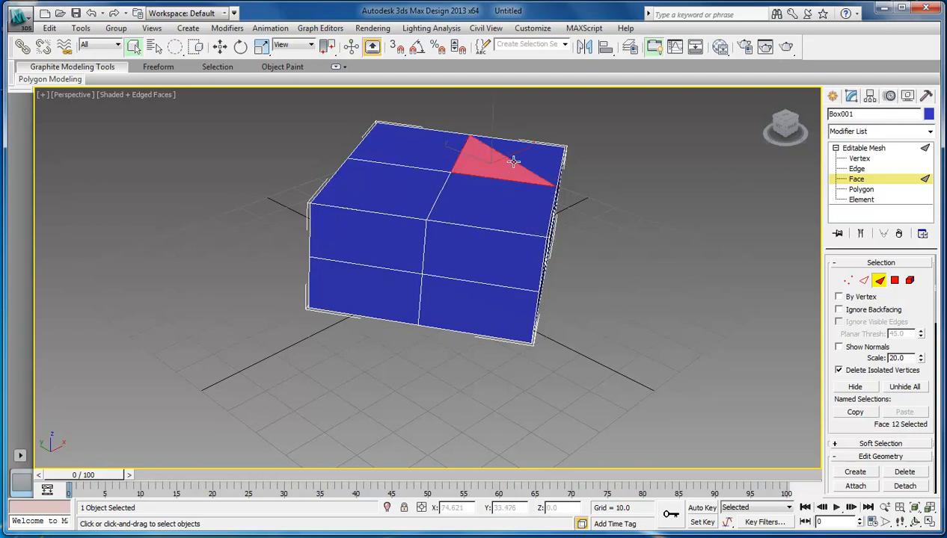
click(398, 149)
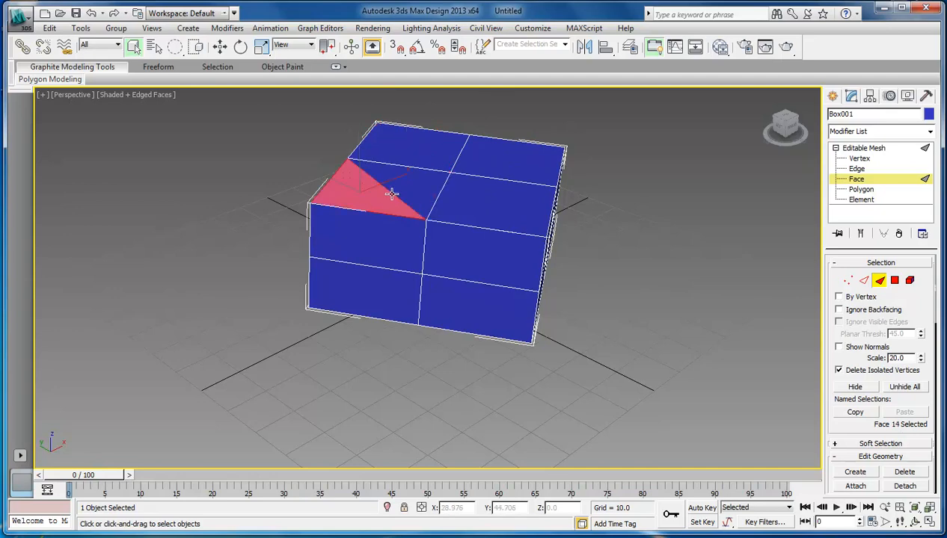
mouse_move(382, 200)
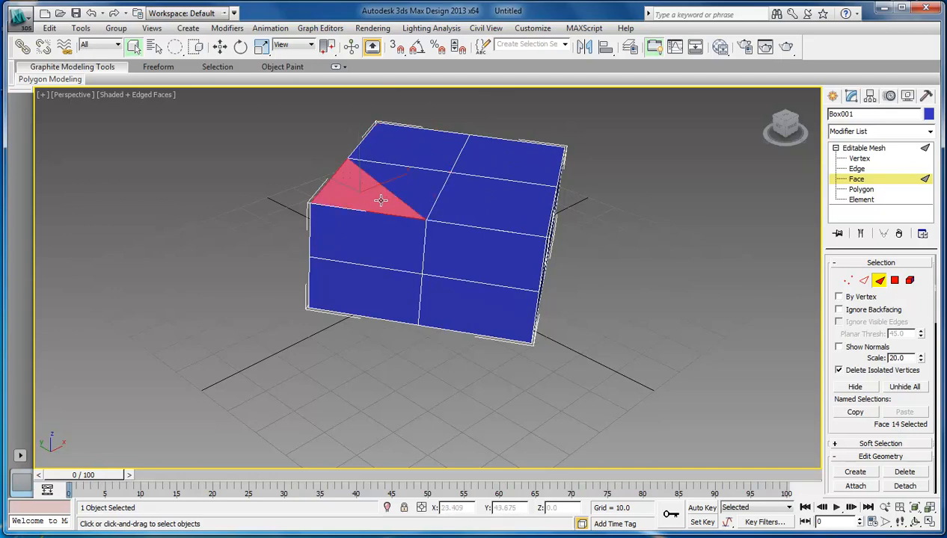
mouse_move(353, 192)
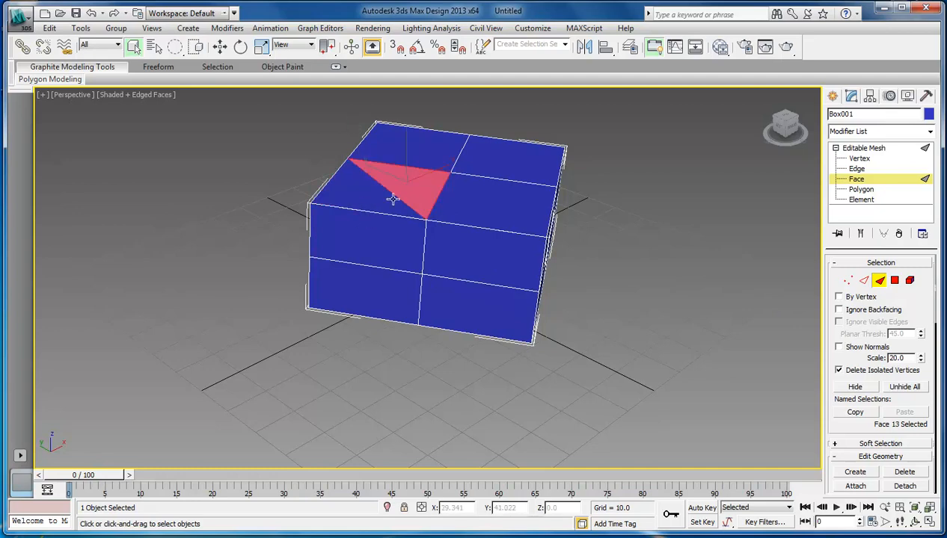
click(494, 206)
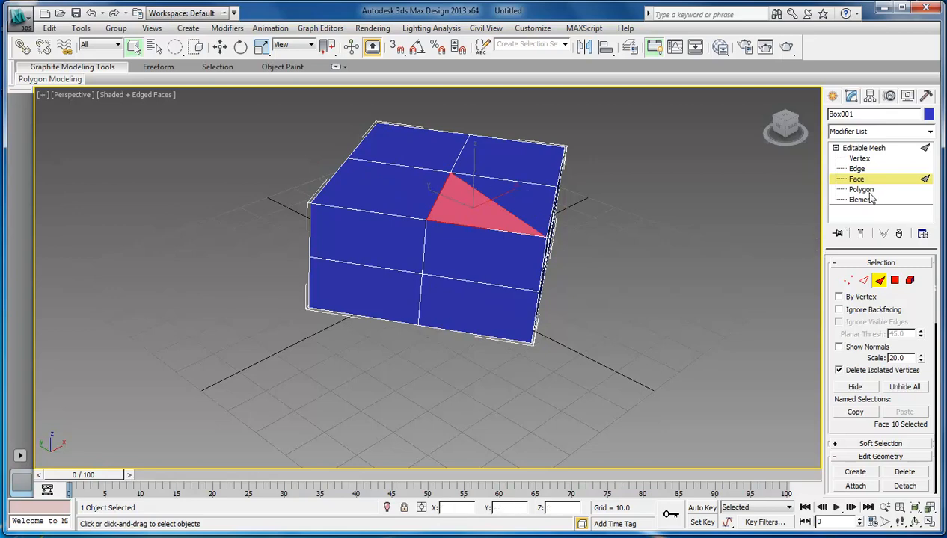
Switch to polygon level, then to element level to select the whole box.
click(861, 189)
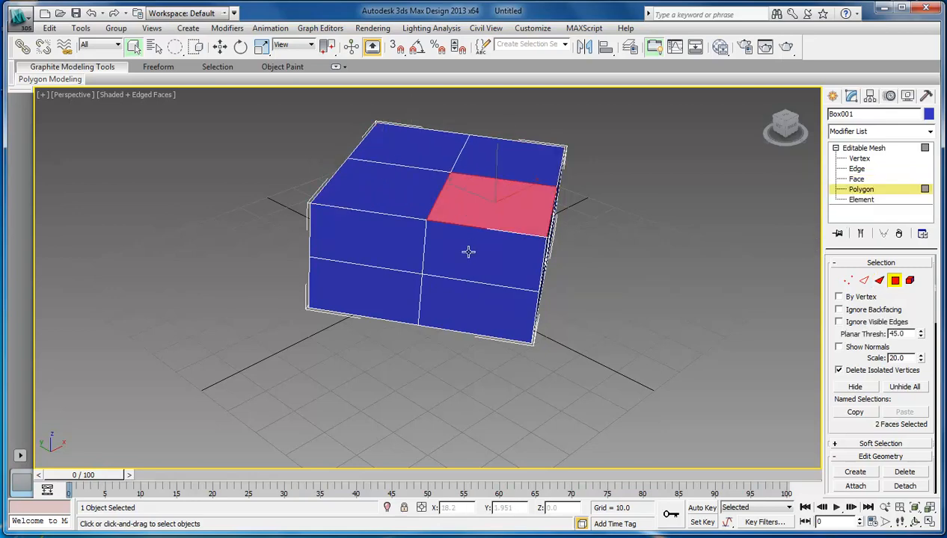
mouse_move(492, 207)
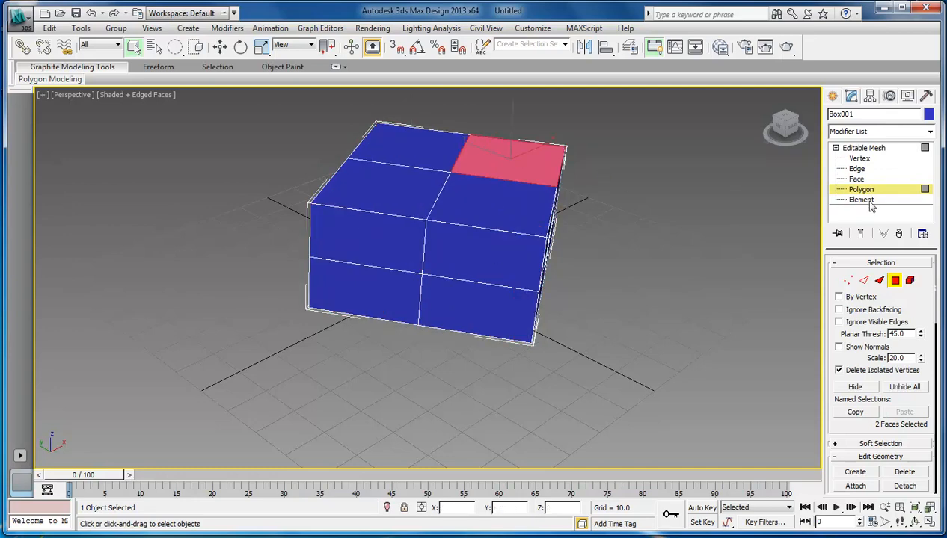
click(861, 200)
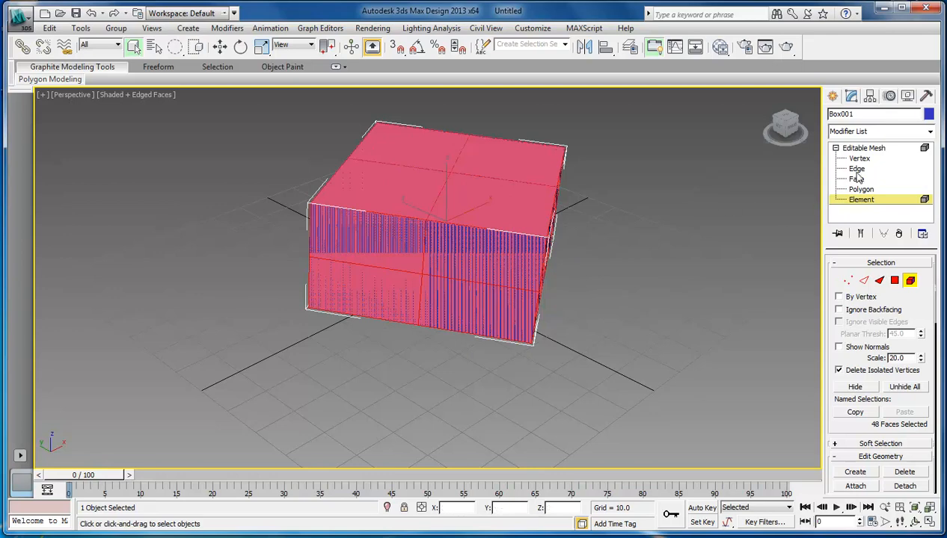
Toggle briefly to face level and back to element level, keeping all 48 faces selected.
click(857, 179)
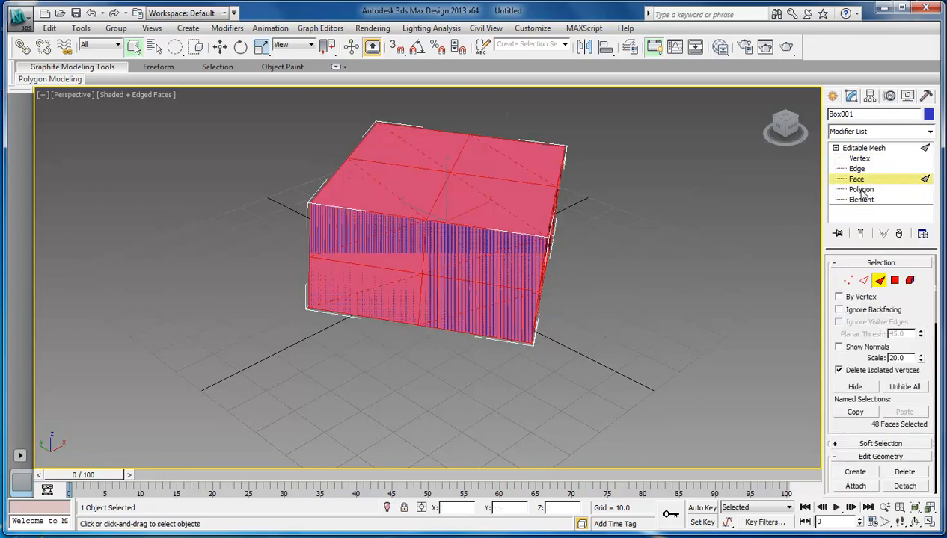
click(862, 199)
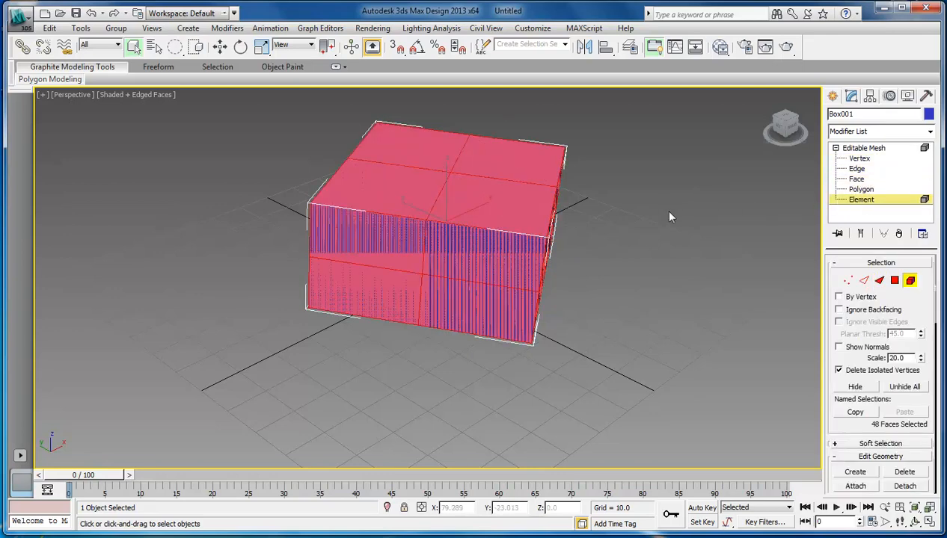